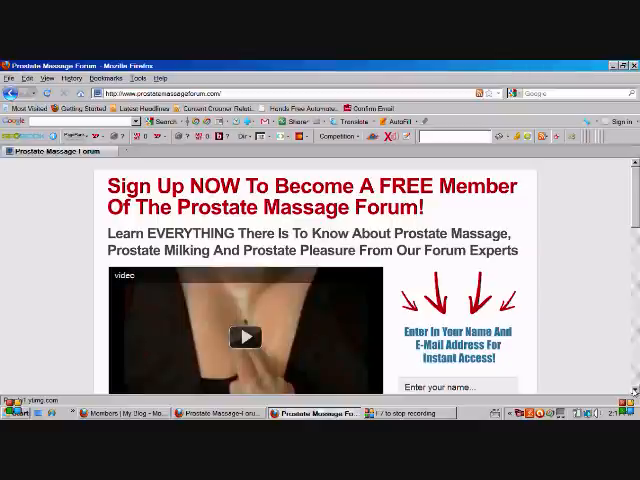
Scroll down the members download page and follow the Prostate Massage Secrets E-Book download link
scroll(down, 3)
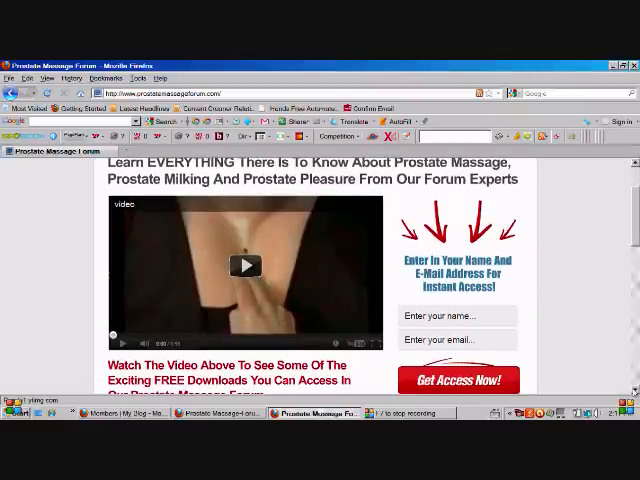
scroll(down, 3)
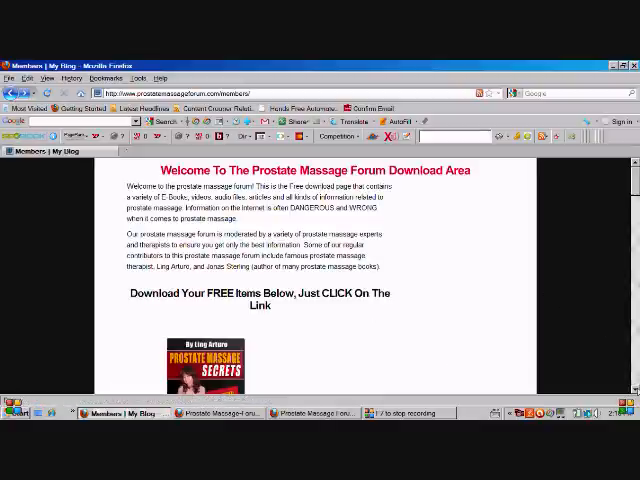
scroll(down, 3)
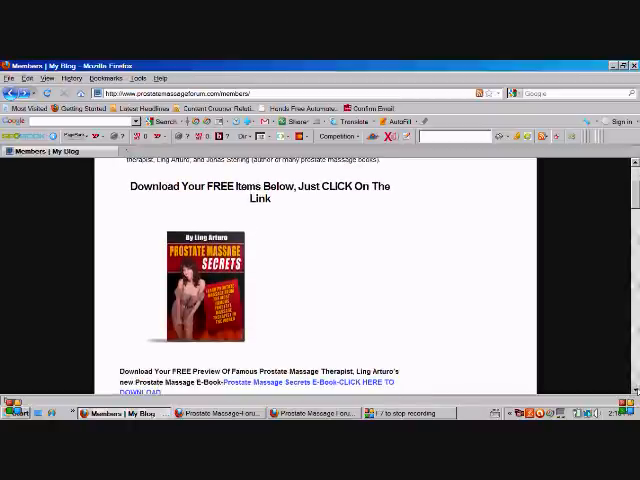
scroll(down, 3)
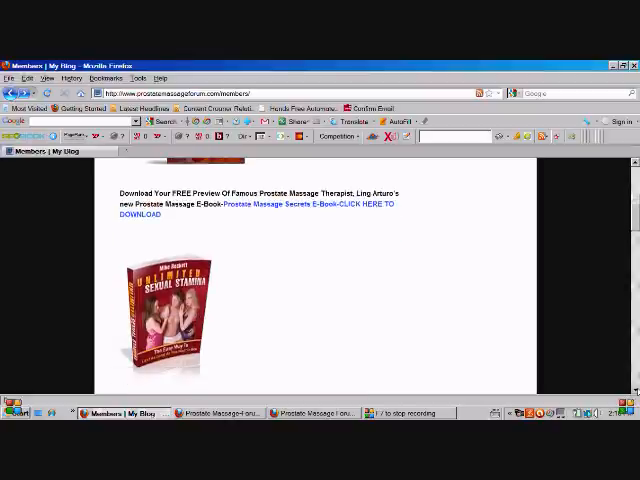
scroll(down, 3)
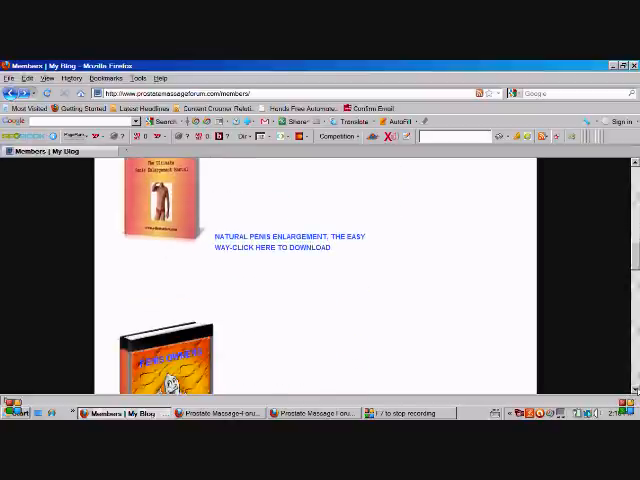
scroll(down, 3)
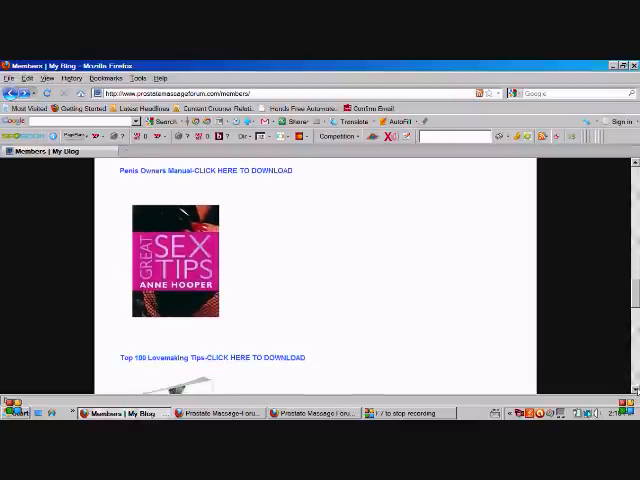
scroll(down, 3)
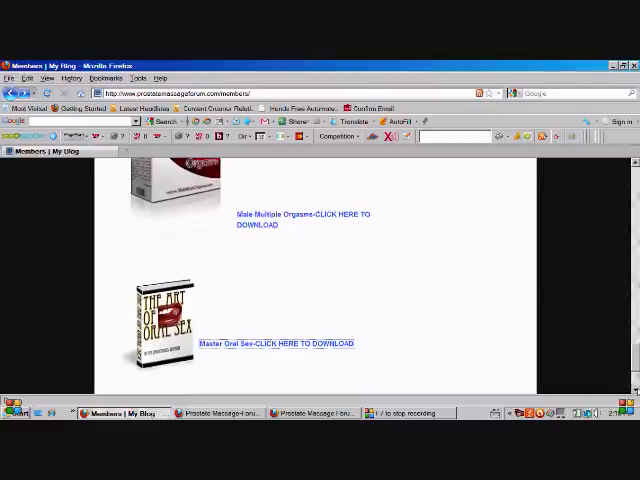
scroll(down, 3)
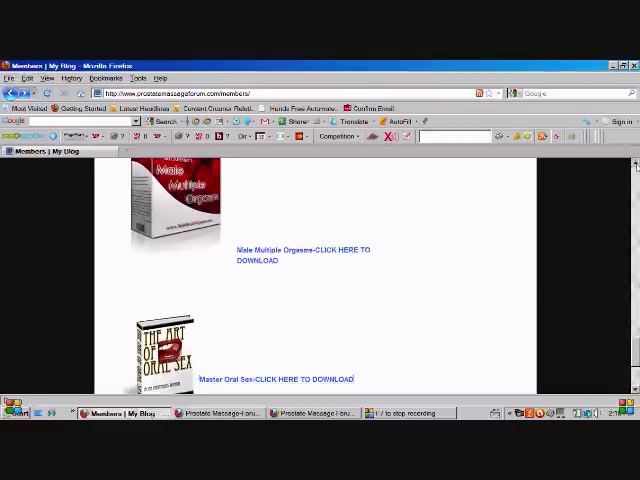
scroll(down, 3)
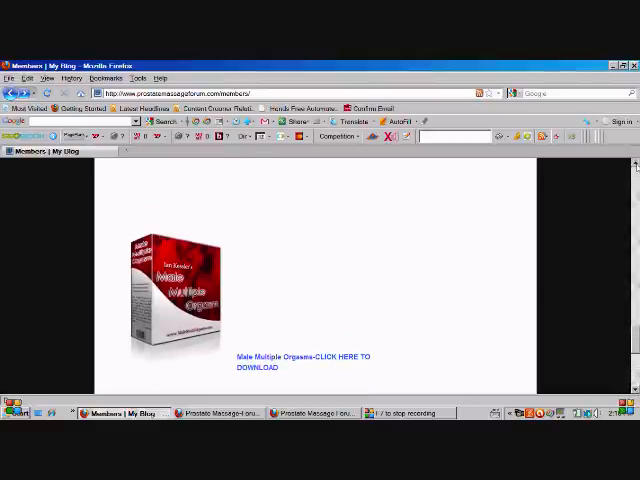
scroll(down, 3)
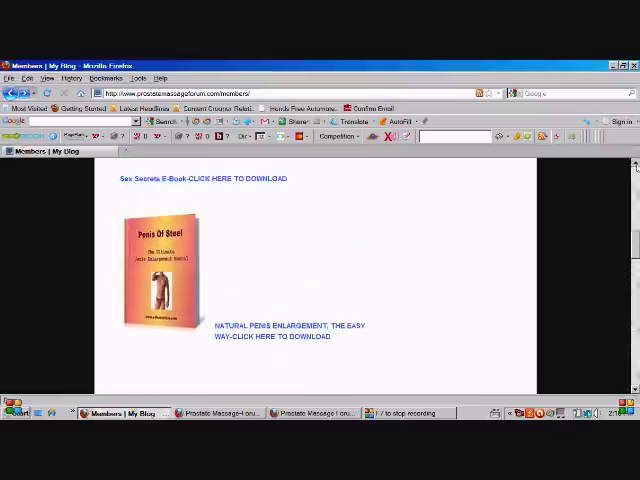
scroll(down, 3)
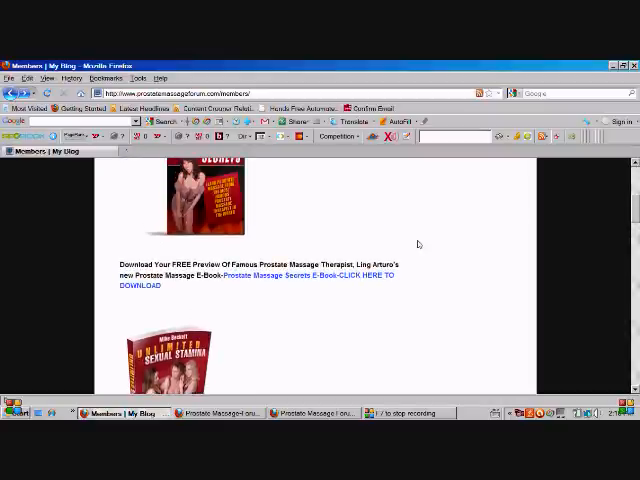
click(350, 280)
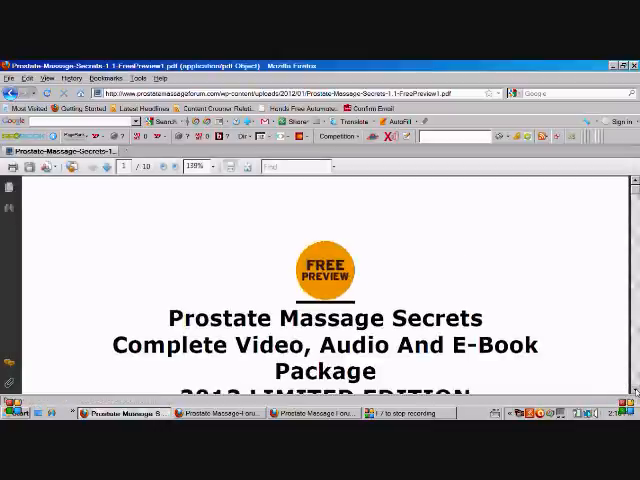
Scroll through the Prostate Massage Secrets preview PDF in its new tab
scroll(down, 3)
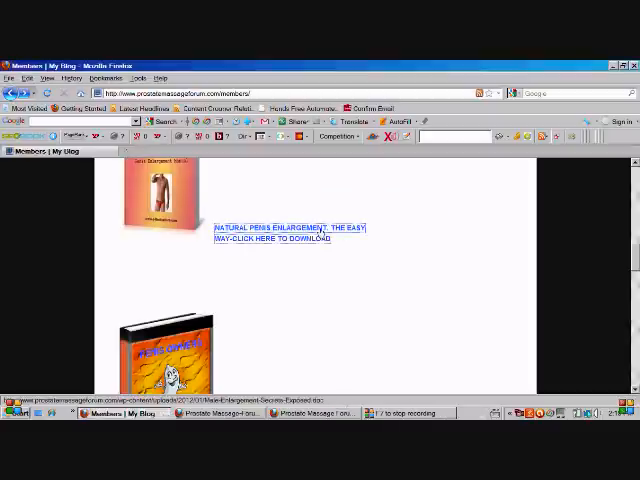
Download the Natural Penis Enlargement e-book as a Word document and close the Downloads window
click(276, 234)
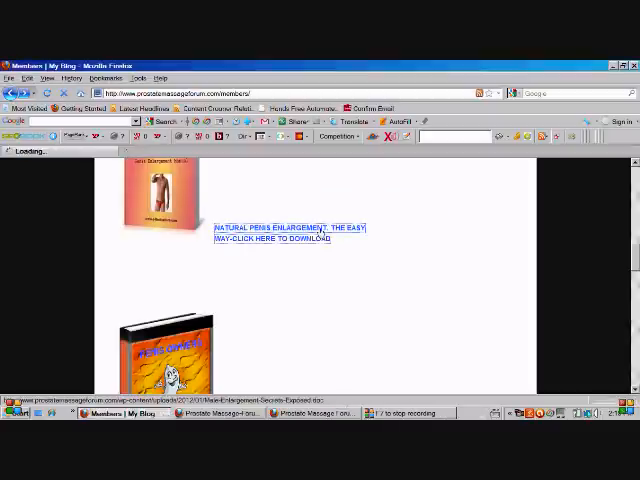
click(270, 232)
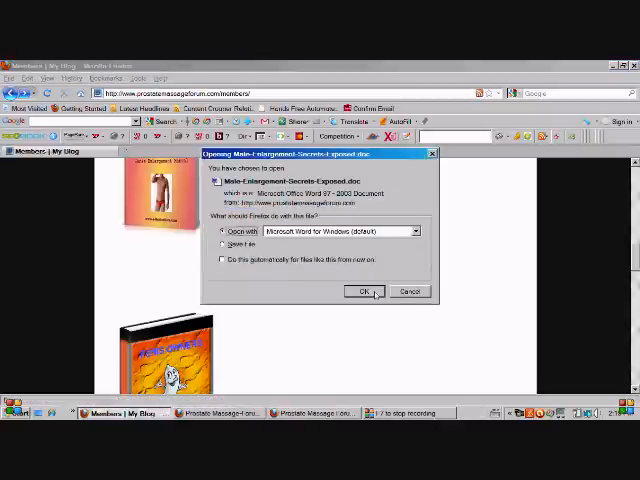
click(360, 292)
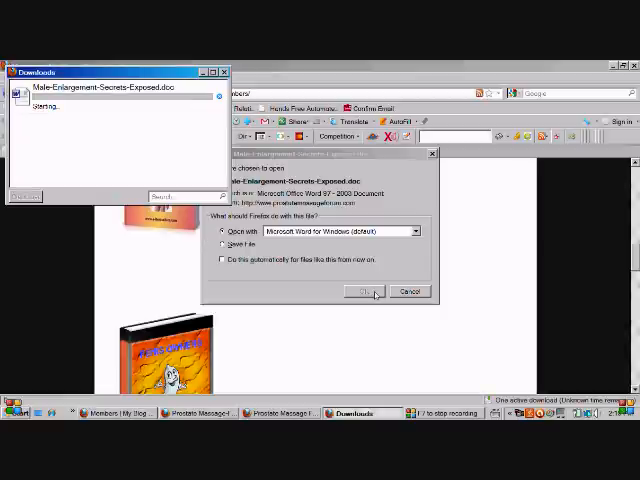
click(364, 292)
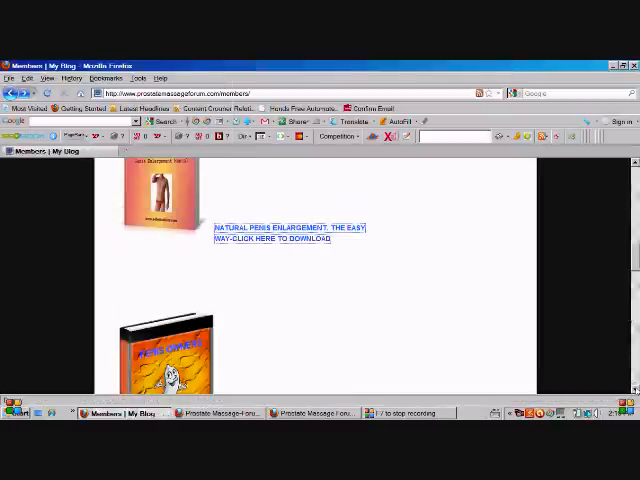
Follow the Healthy Prostate For Life download link and continue down toward the Multiple Orgasms offer
scroll(down, 3)
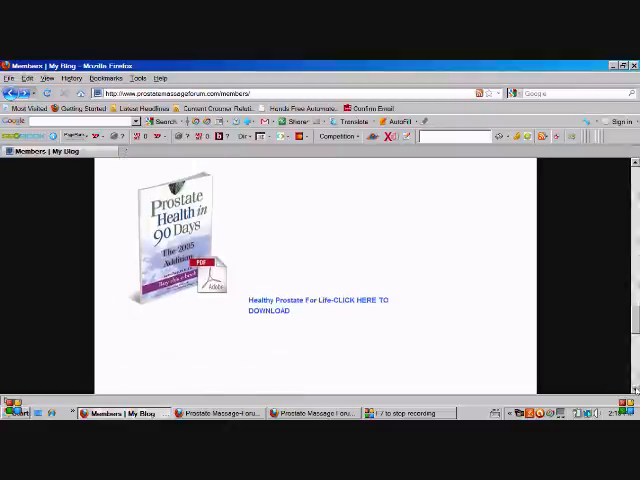
scroll(down, 3)
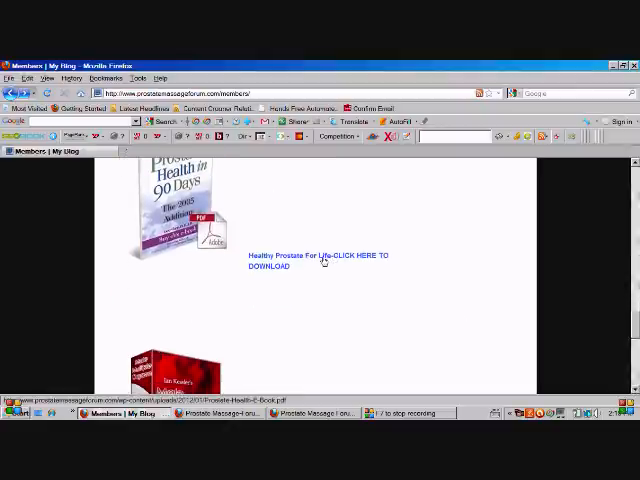
click(320, 260)
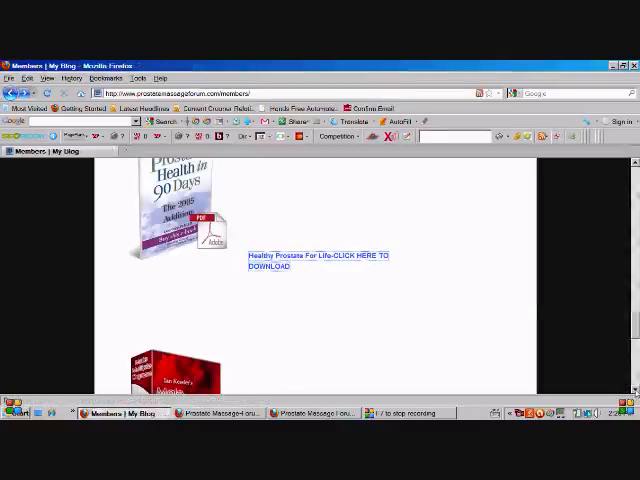
scroll(down, 3)
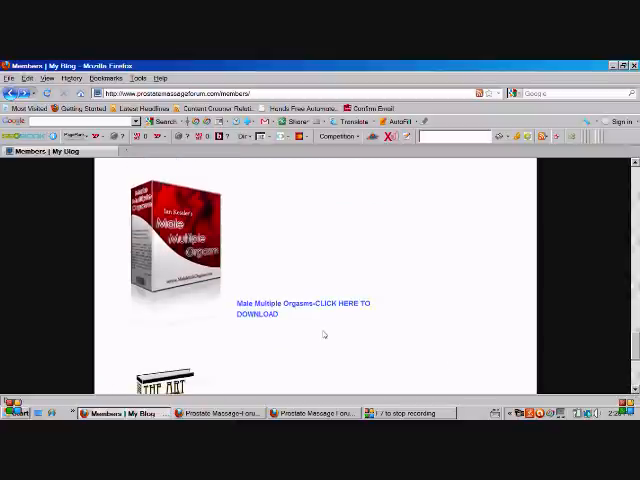
Open the Male Multiple Orgasms e-book PDF and dismiss the Adobe Updater notice with Remind Me Later
click(300, 308)
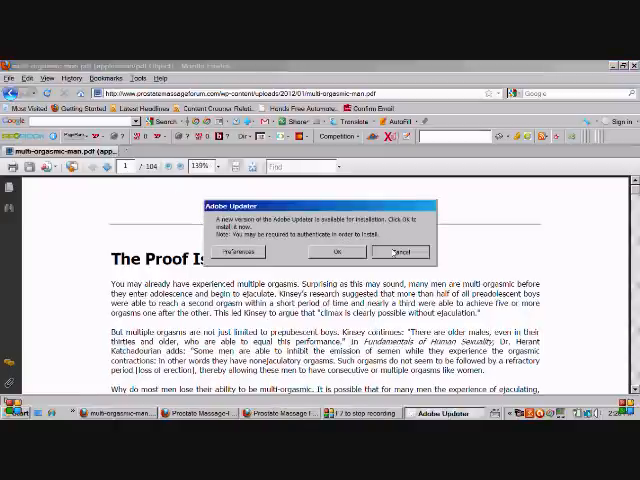
click(400, 252)
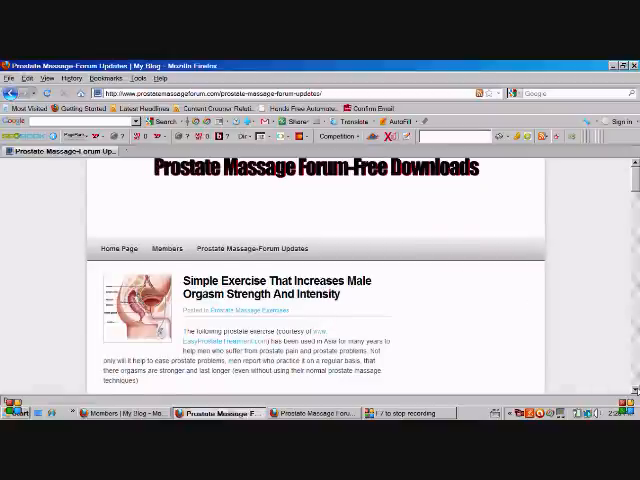
Scroll through the Prostate Massage Forum updates blog posts, including the free MP3 download
scroll(down, 3)
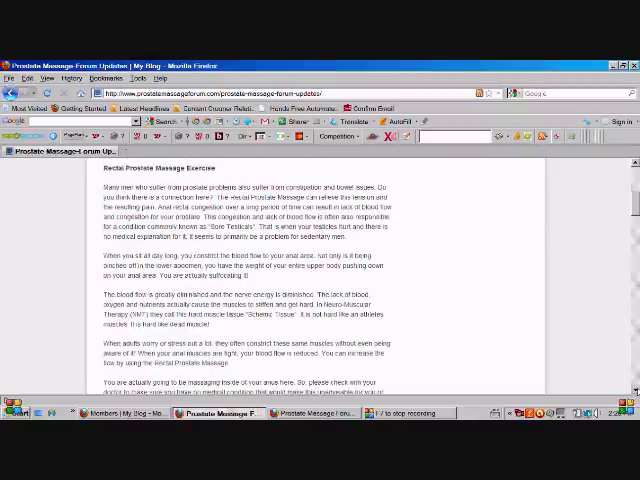
scroll(down, 3)
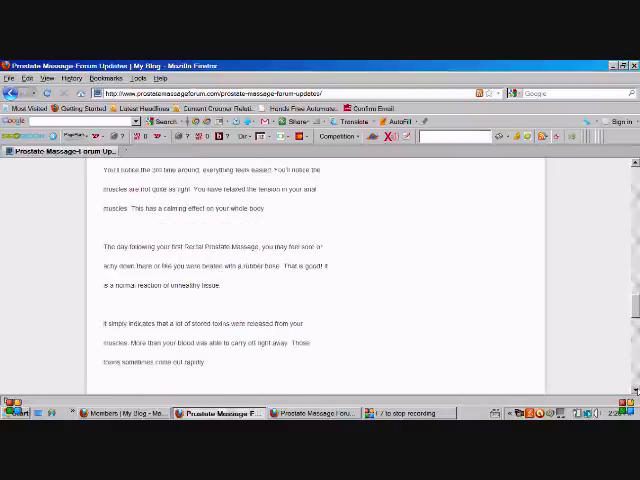
scroll(down, 3)
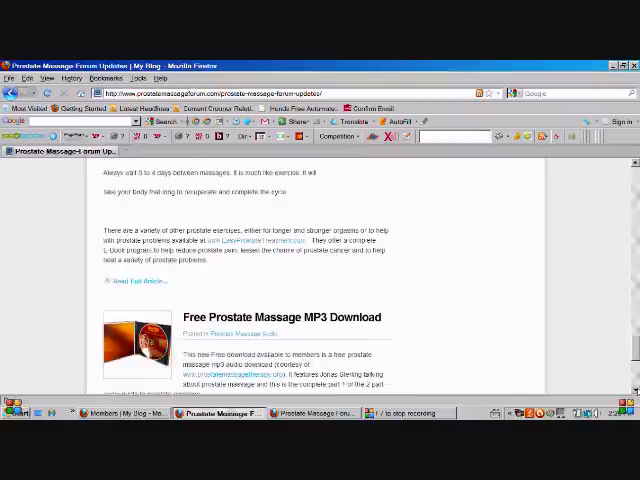
scroll(down, 3)
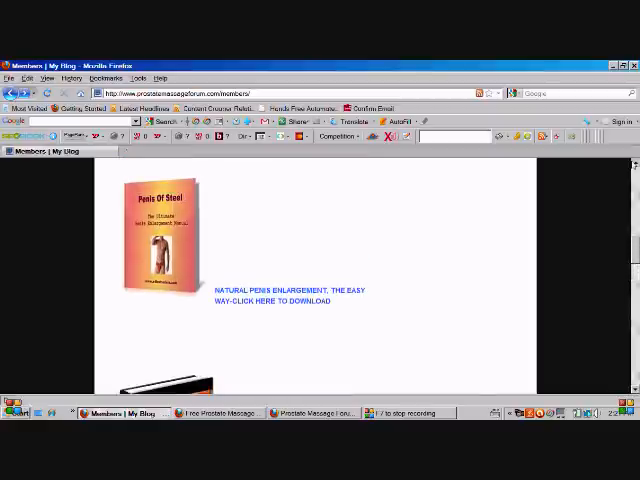
scroll(down, 3)
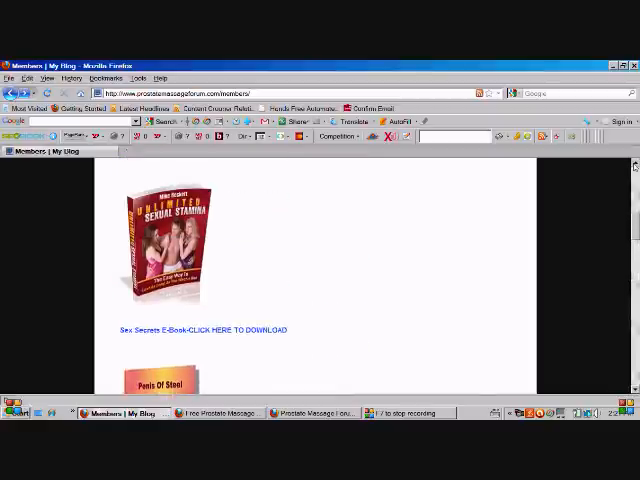
scroll(down, 3)
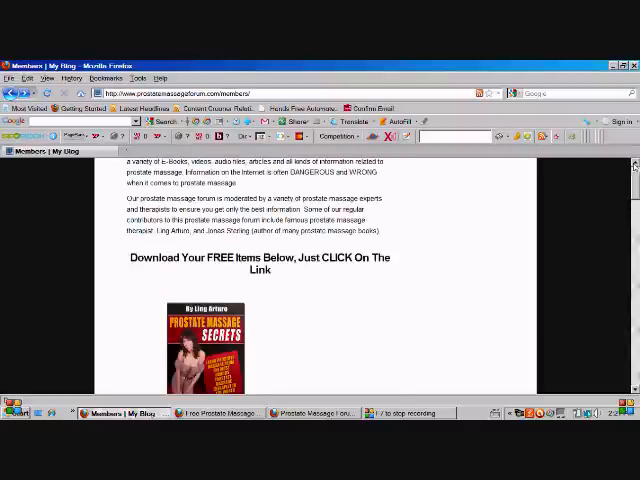
scroll(up, 3)
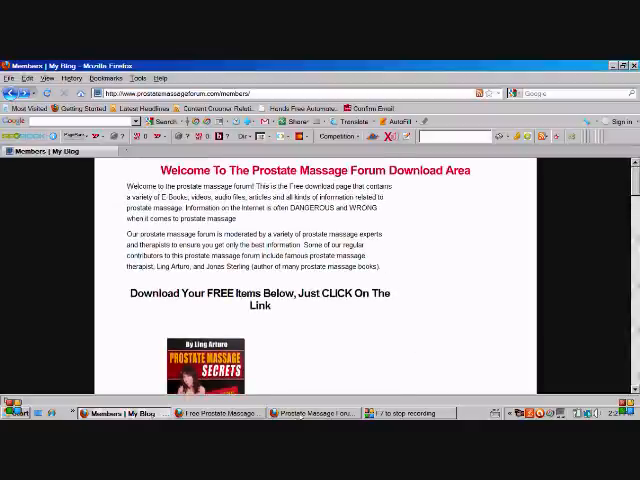